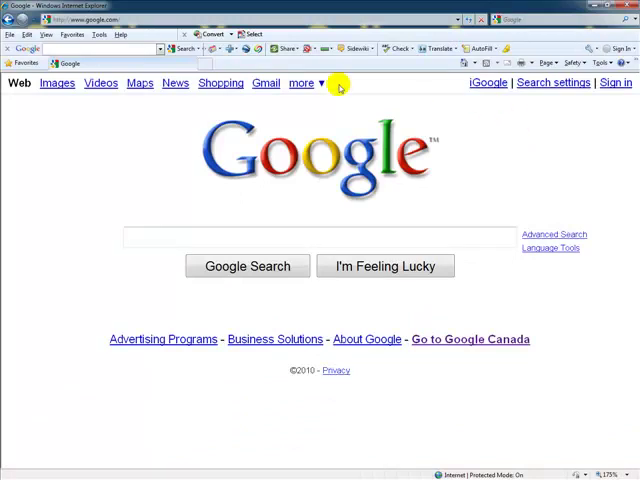
pyautogui.moveTo(266, 84)
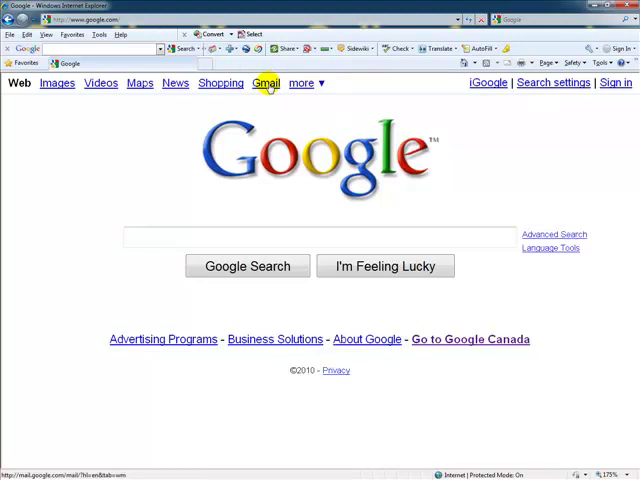
pyautogui.moveTo(284, 240)
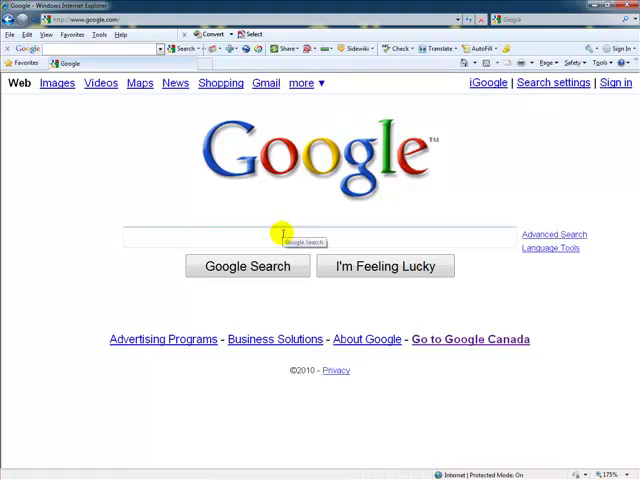
# Search Google for "gmail" to list results with Gmail's sign-in page on top.
pyautogui.write('gmail')
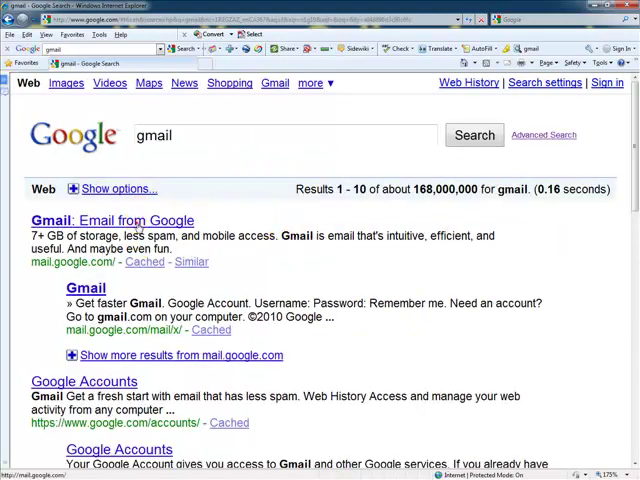
# Go to the "Gmail: Email from Google" result to reach Gmail's welcome page.
pyautogui.click(84, 220)
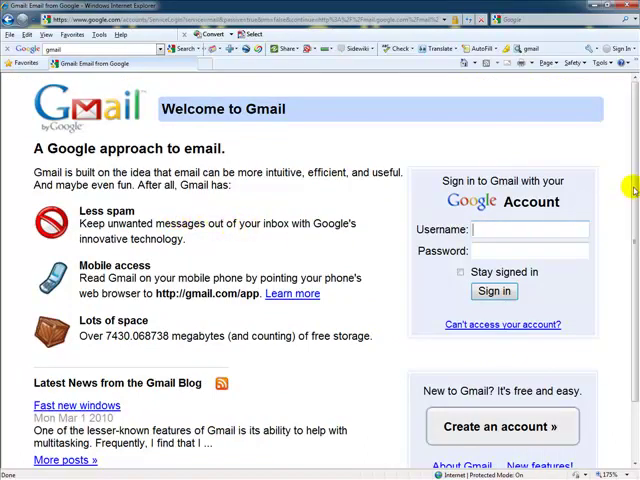
pyautogui.scroll(-3)
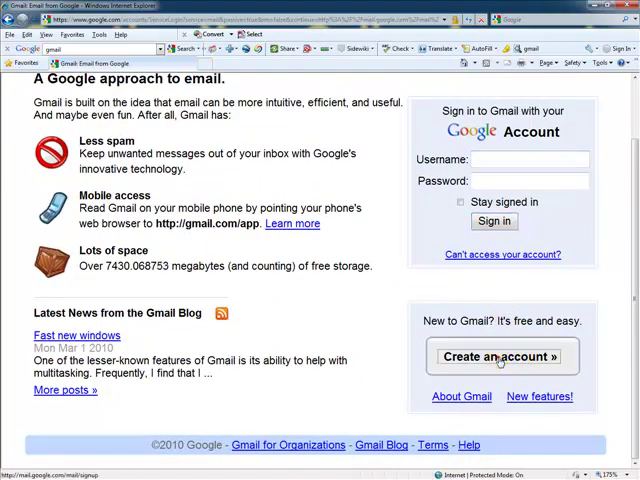
# Start the Create an Account form, filling name, login name and password fields.
pyautogui.click(500, 356)
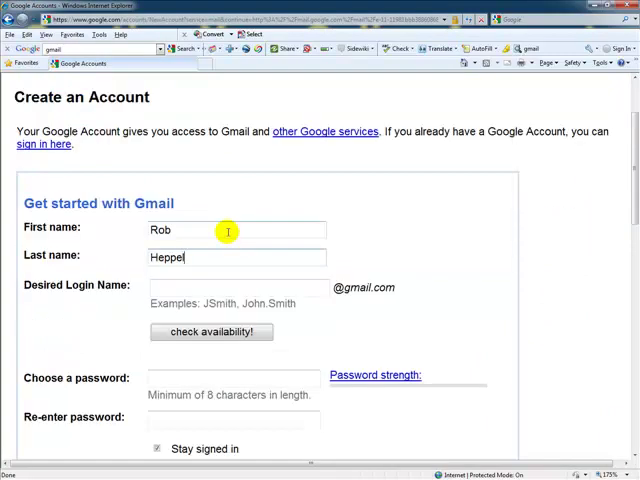
pyautogui.click(212, 334)
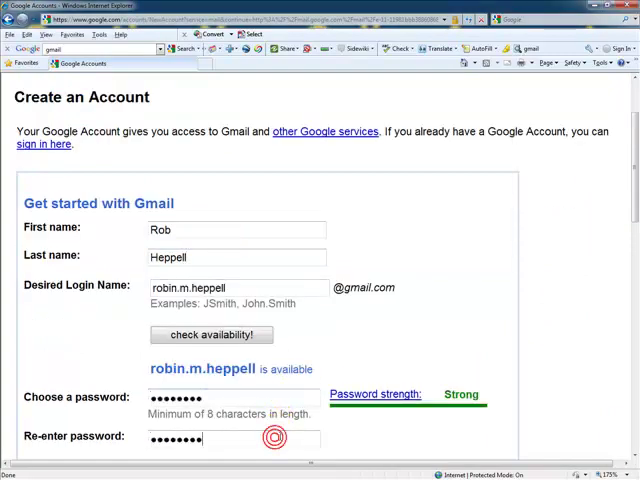
pyautogui.scroll(-3)
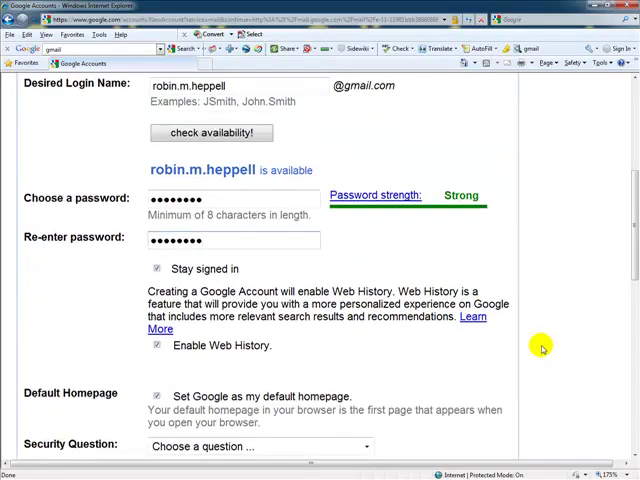
pyautogui.scroll(-3)
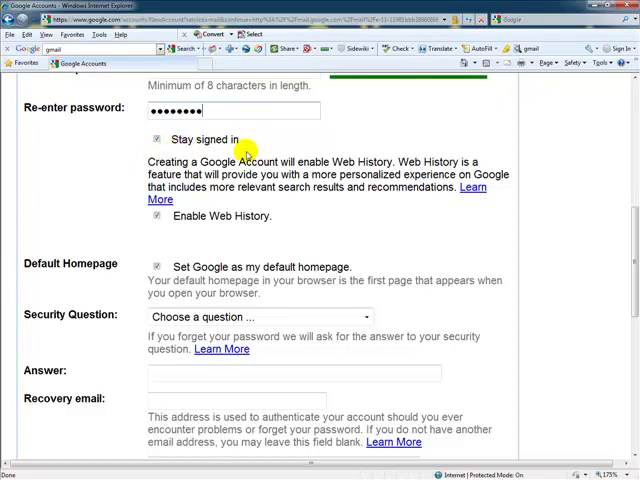
pyautogui.moveTo(328, 232)
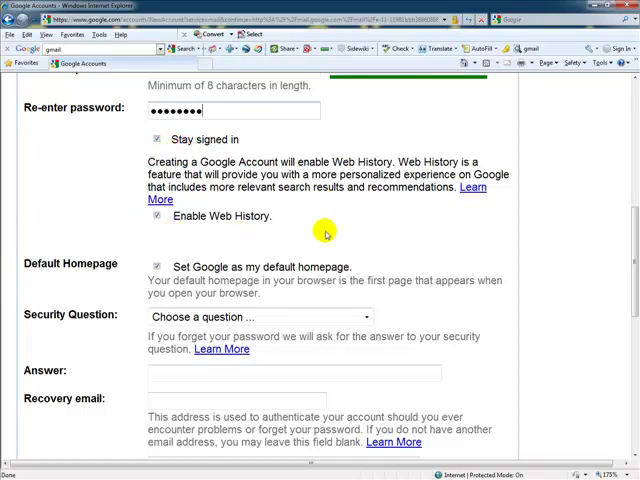
pyautogui.moveTo(350, 258)
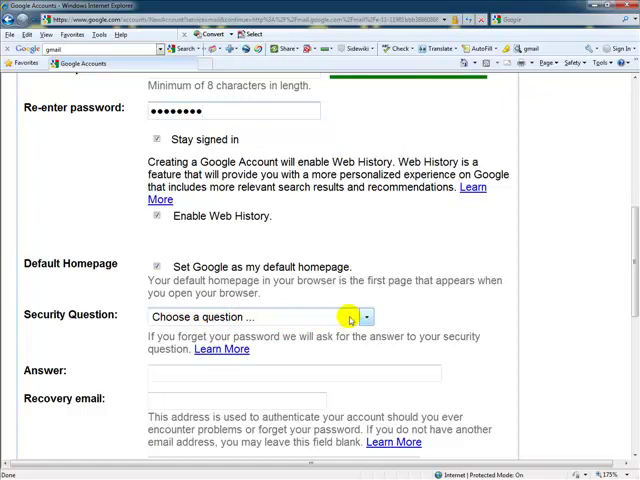
pyautogui.click(362, 316)
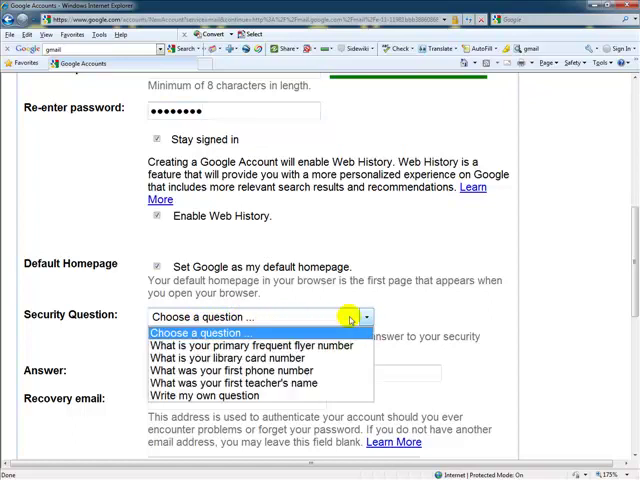
pyautogui.moveTo(244, 384)
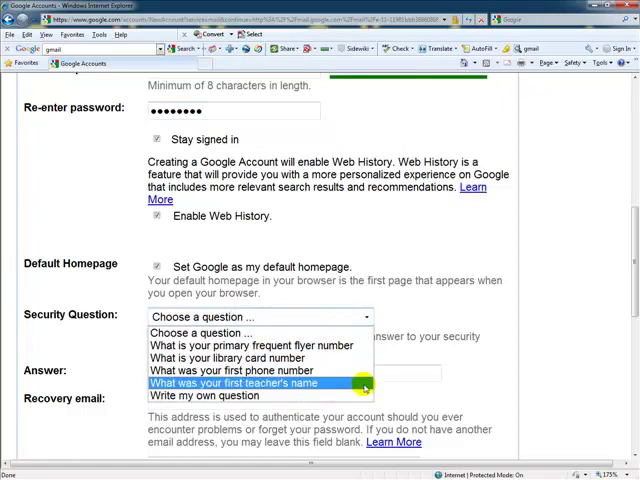
pyautogui.click(252, 382)
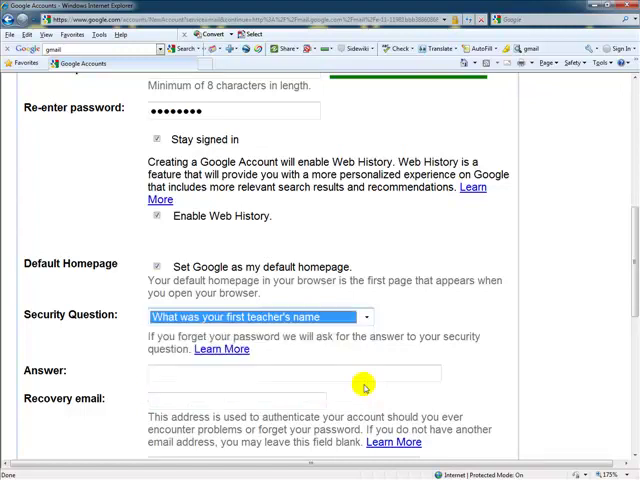
pyautogui.click(370, 374)
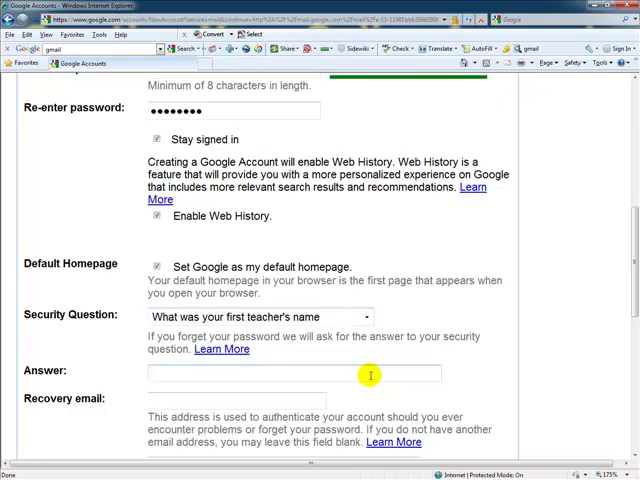
pyautogui.write('Mar')
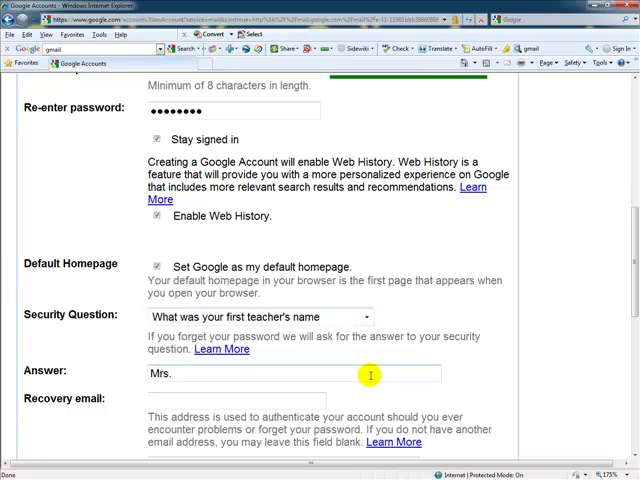
pyautogui.write('Ho')
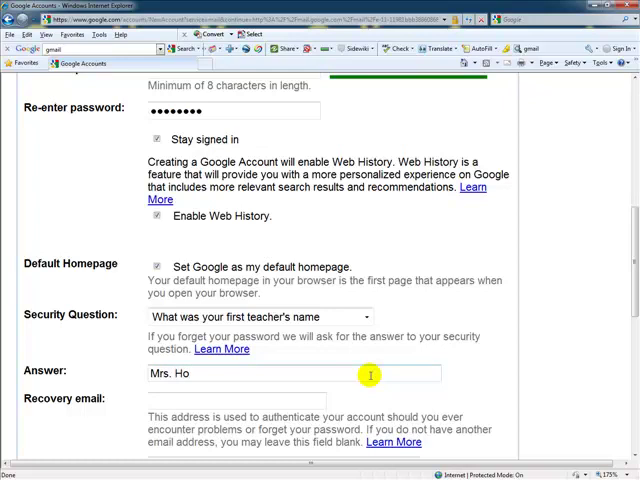
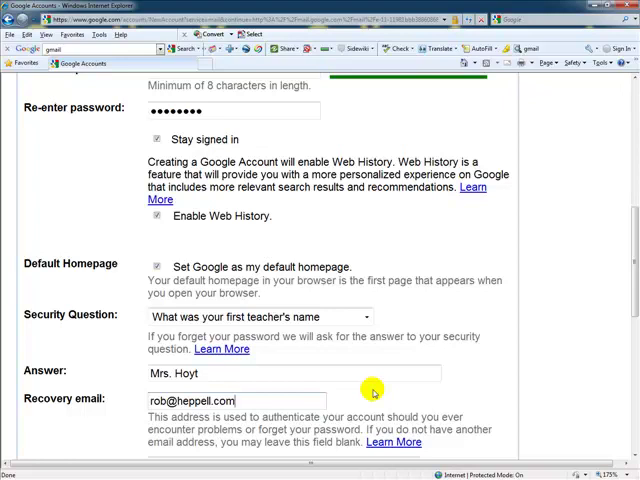
# Fill the Word Verification box with "unditegoodd" and move down past the Terms of Service.
pyautogui.scroll(-3)
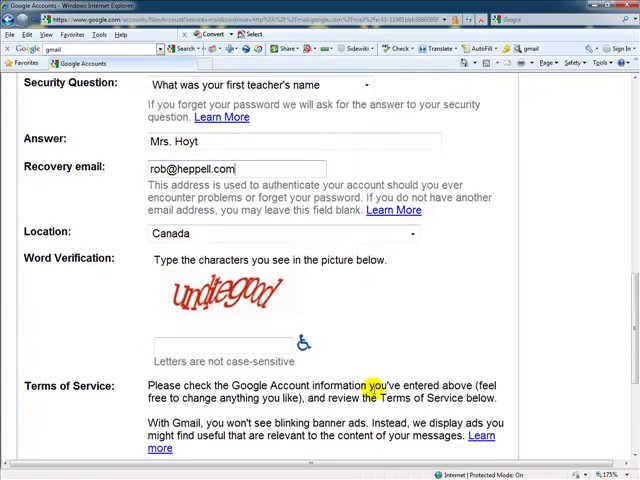
pyautogui.scroll(-3)
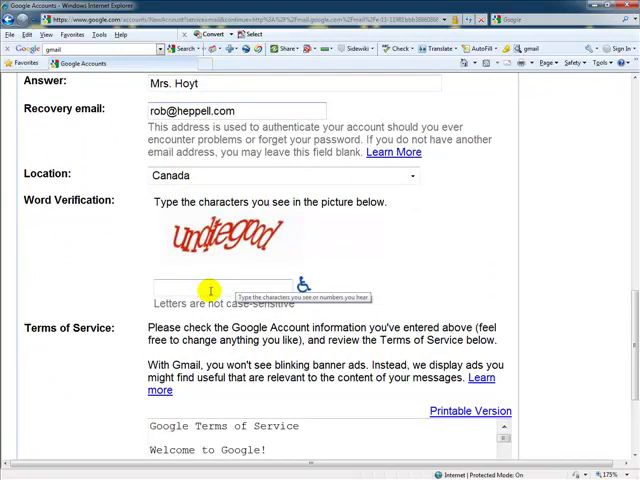
pyautogui.write('un')
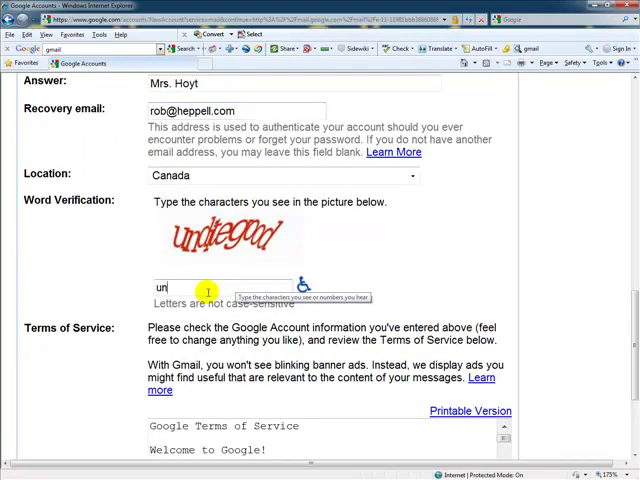
pyautogui.write('dit')
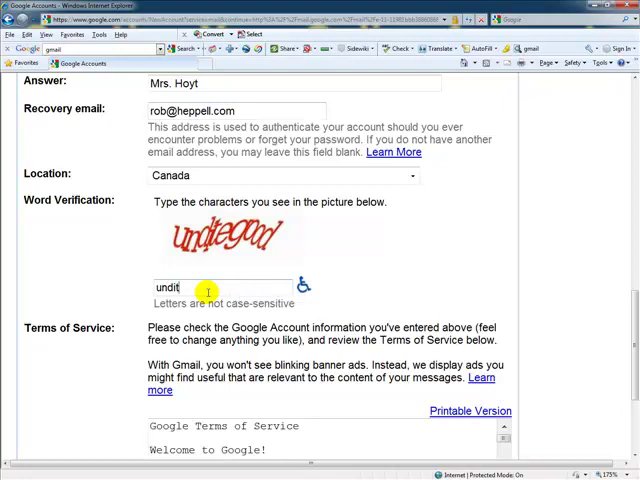
pyautogui.write('egood')
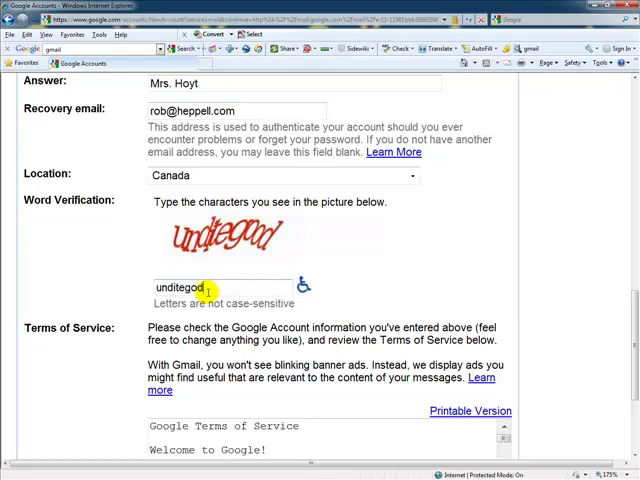
pyautogui.write('d')
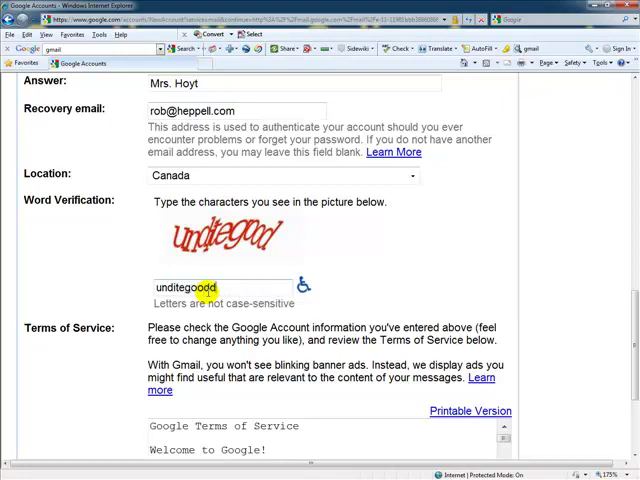
pyautogui.scroll(-3)
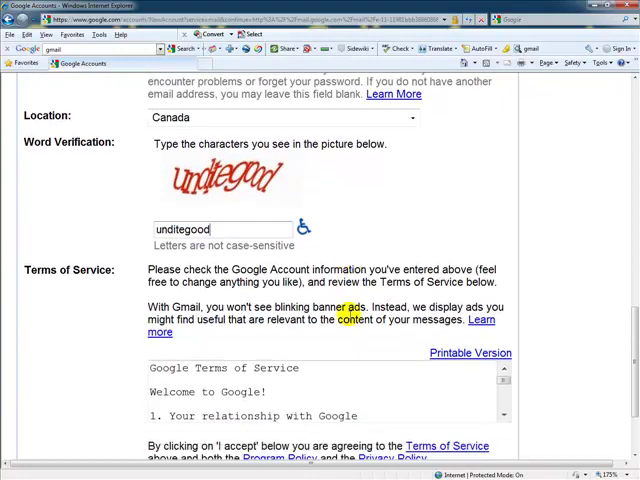
pyautogui.scroll(-3)
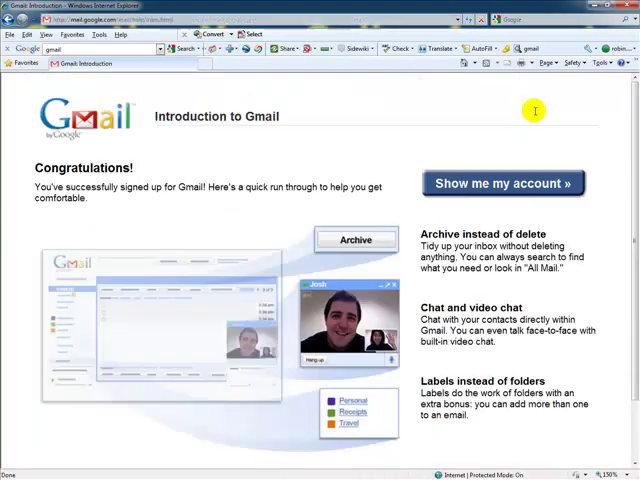
pyautogui.moveTo(512, 112)
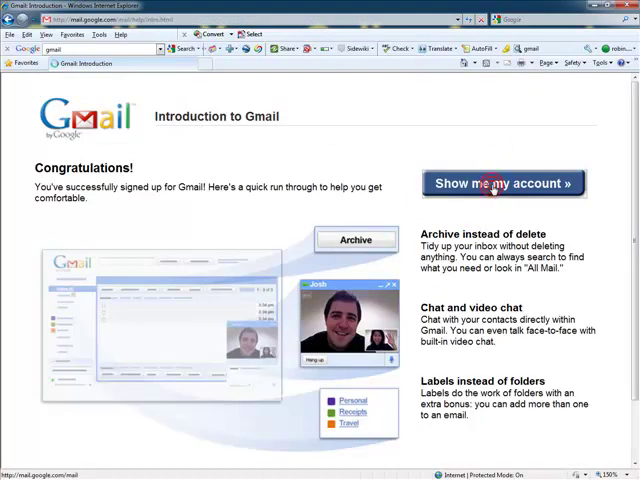
# Continue via 'Show me my account »' into the new account's Buzz announcement.
pyautogui.click(496, 184)
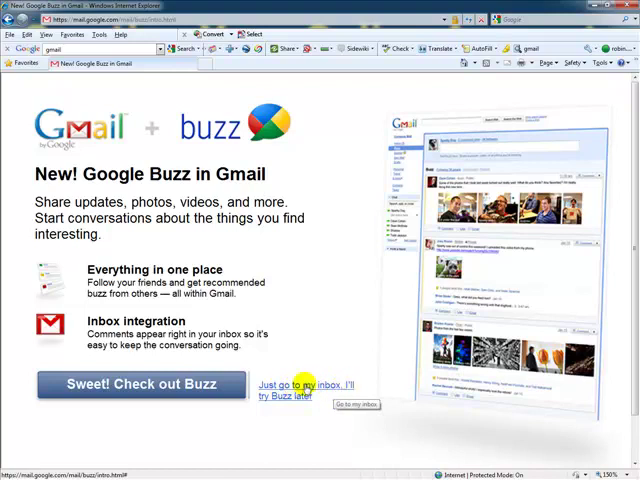
# Skip Buzz and land in the inbox with three Gmail Team welcome messages.
pyautogui.click(304, 388)
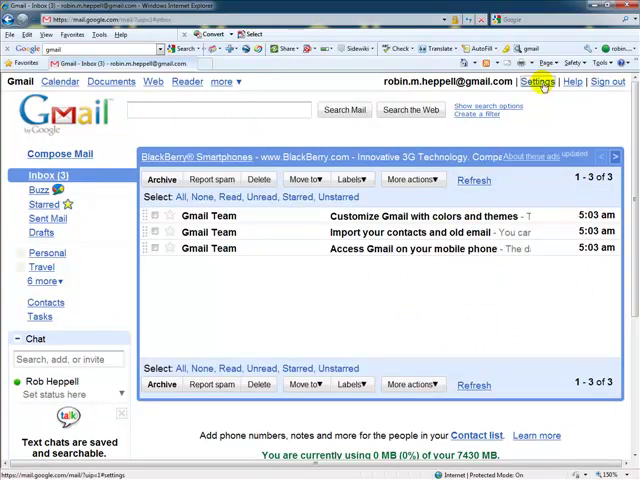
# Bring up Gmail's Settings page on its General tab.
pyautogui.click(538, 80)
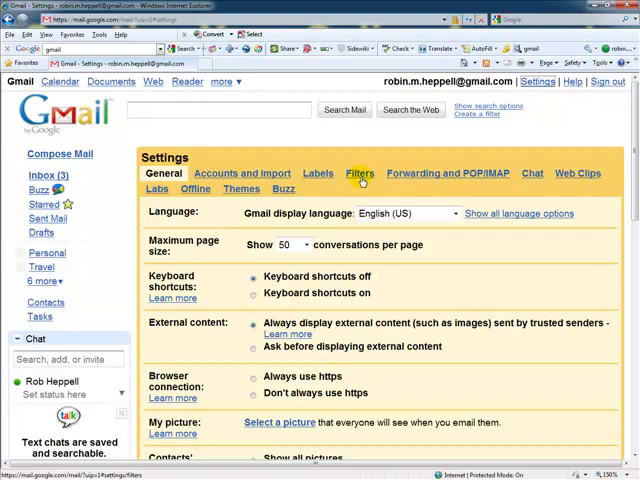
pyautogui.moveTo(468, 186)
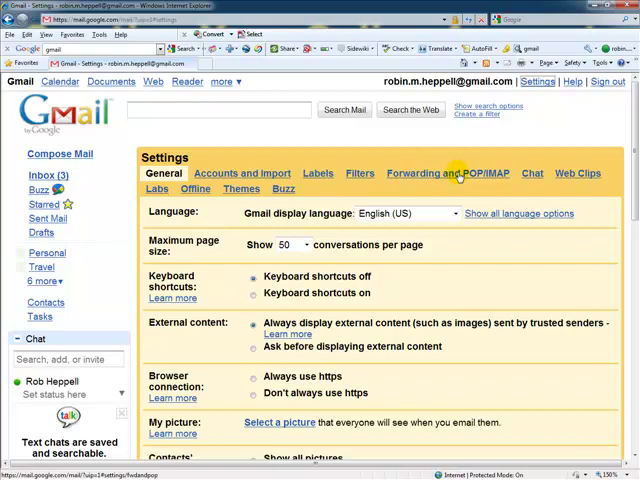
pyautogui.moveTo(360, 176)
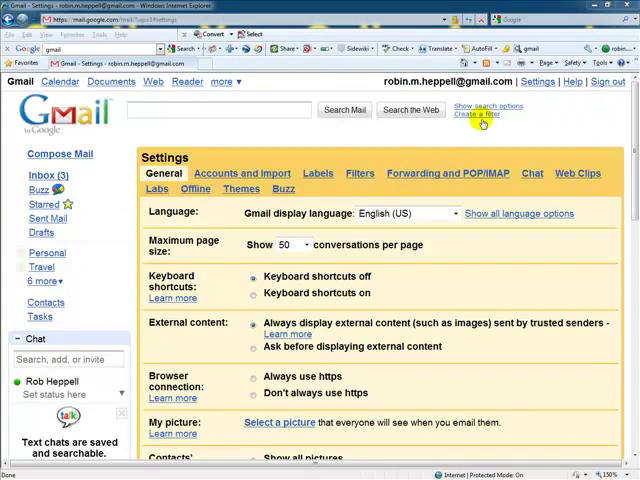
# Leave the General settings for the Google.ca home page while signed in.
pyautogui.click(44, 176)
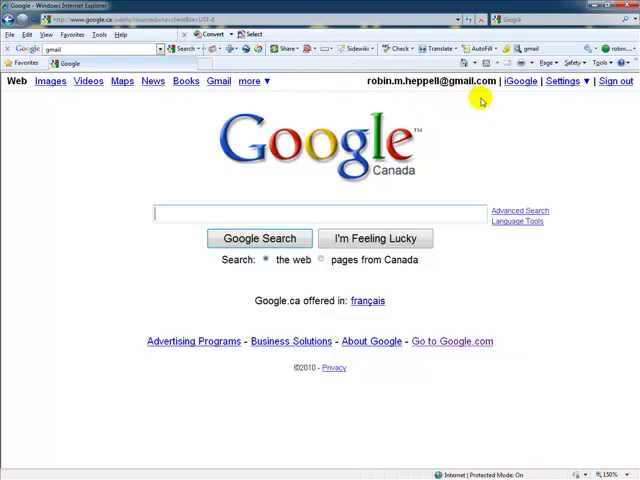
pyautogui.moveTo(588, 80)
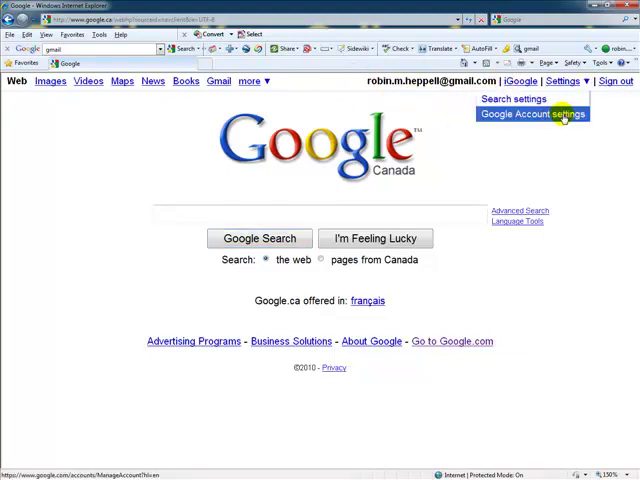
# Reach the Google Accounts page via Settings > Google Account settings.
pyautogui.click(534, 112)
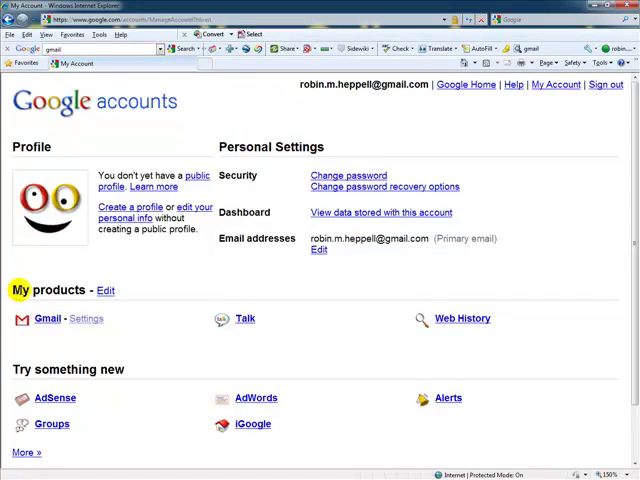
pyautogui.moveTo(268, 344)
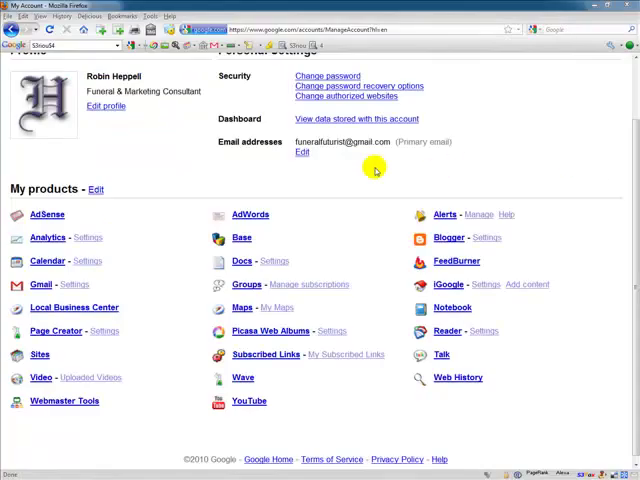
pyautogui.moveTo(10, 190)
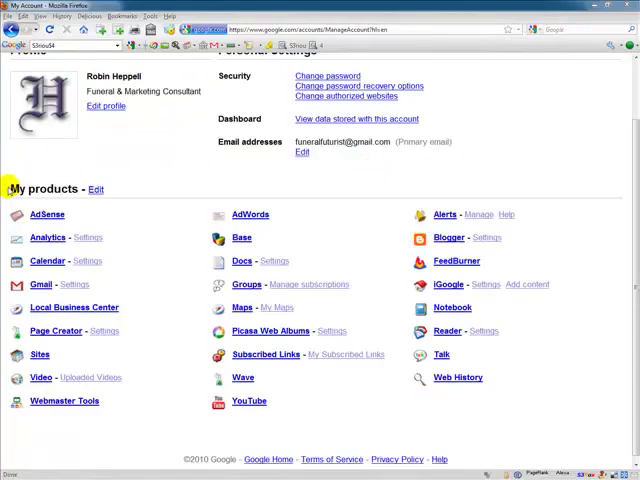
pyautogui.moveTo(600, 214)
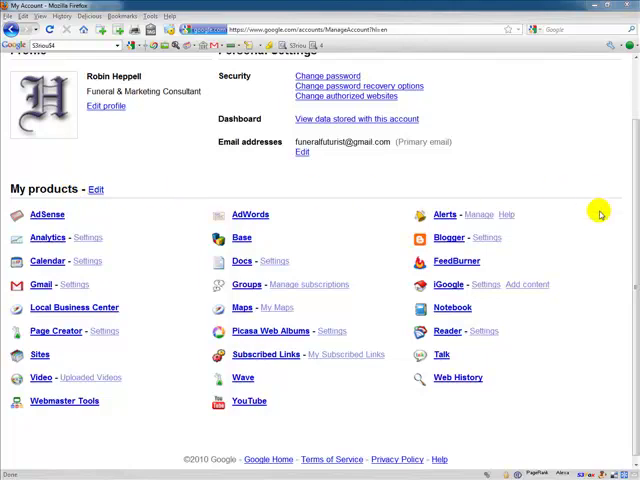
pyautogui.moveTo(538, 424)
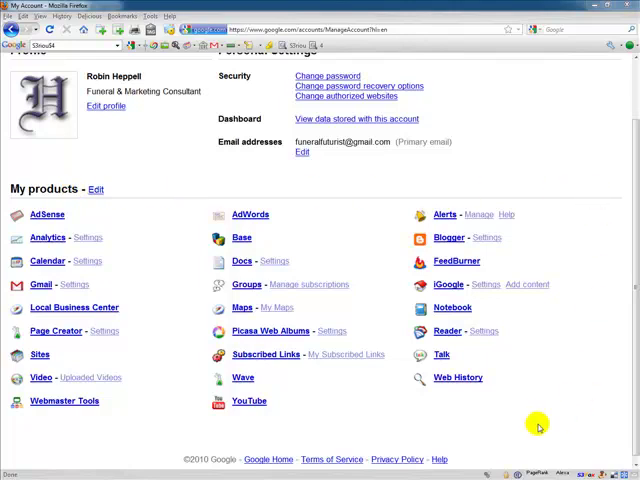
pyautogui.moveTo(184, 184)
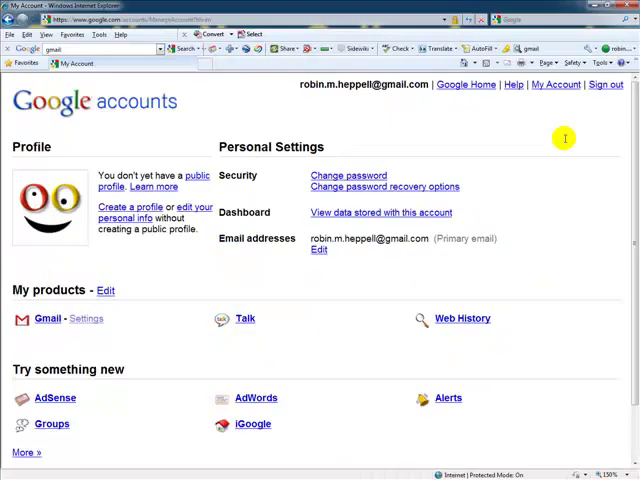
pyautogui.moveTo(12, 284)
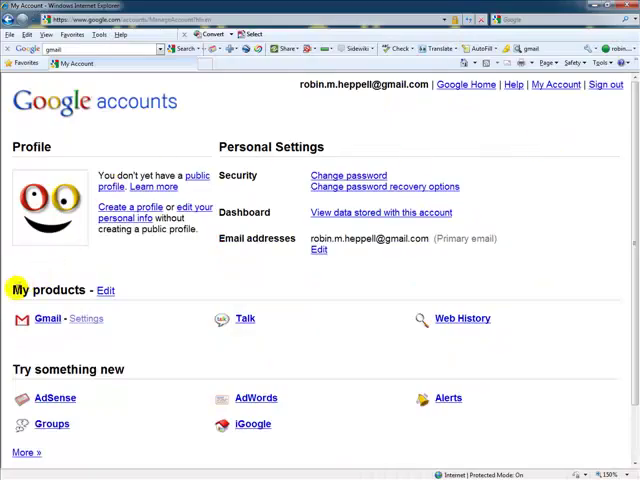
pyautogui.moveTo(118, 244)
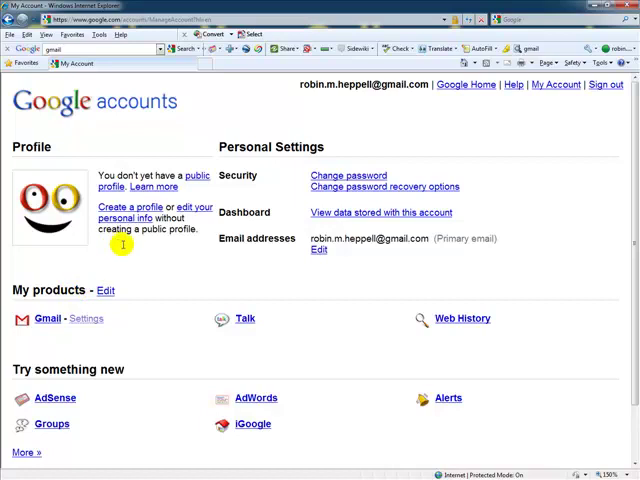
pyautogui.moveTo(492, 120)
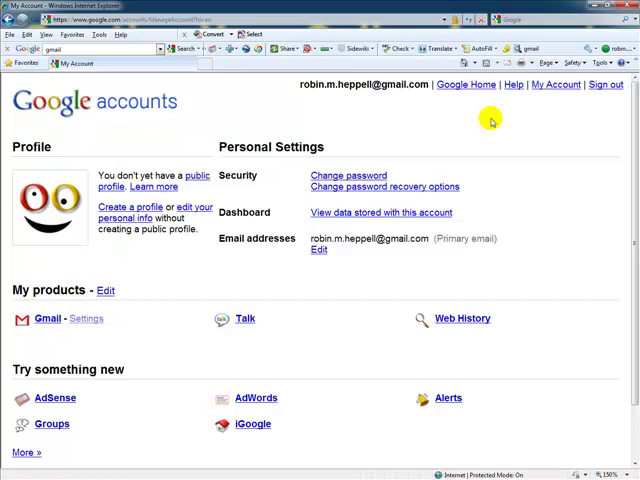